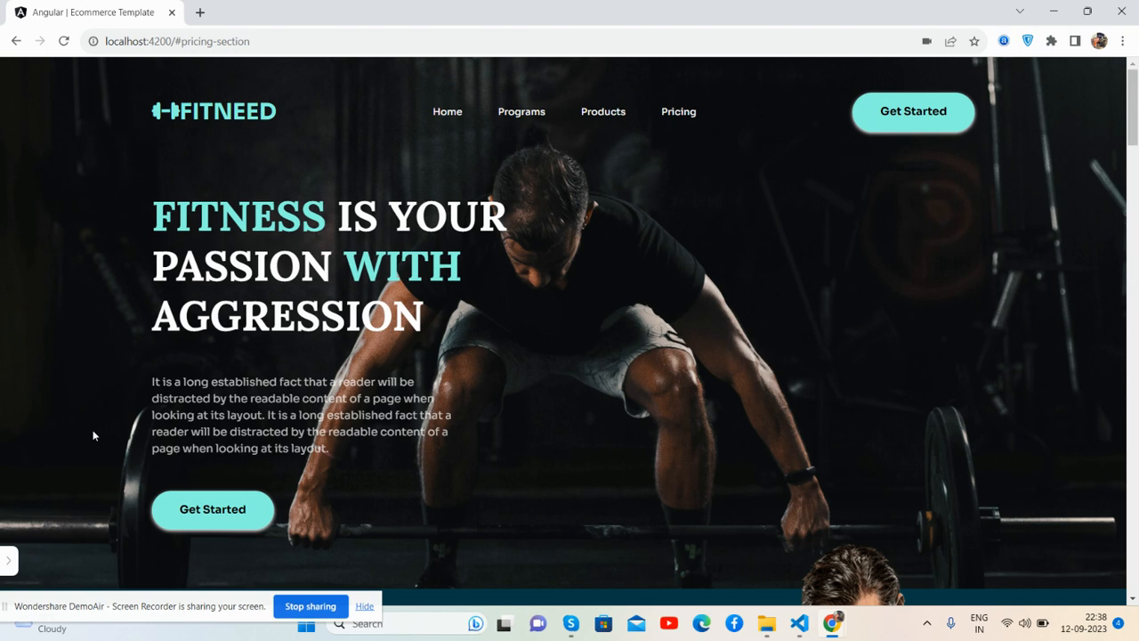
Step: Scroll the desktop FITNEED page from the hero through products and plans to the footer
scroll(down, 3)
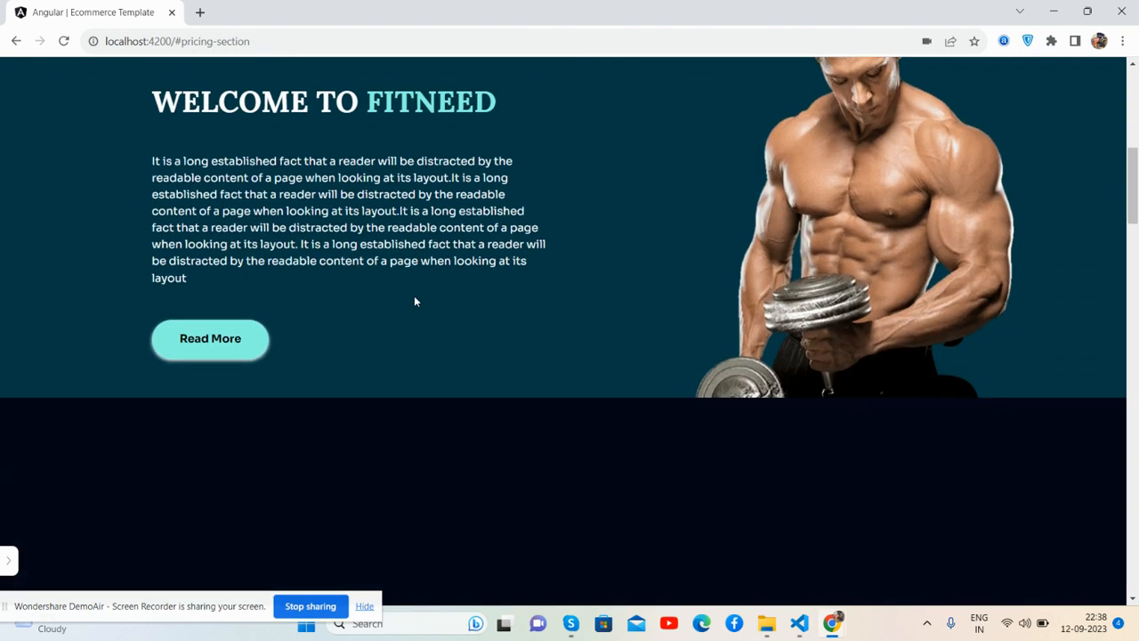
scroll(down, 3)
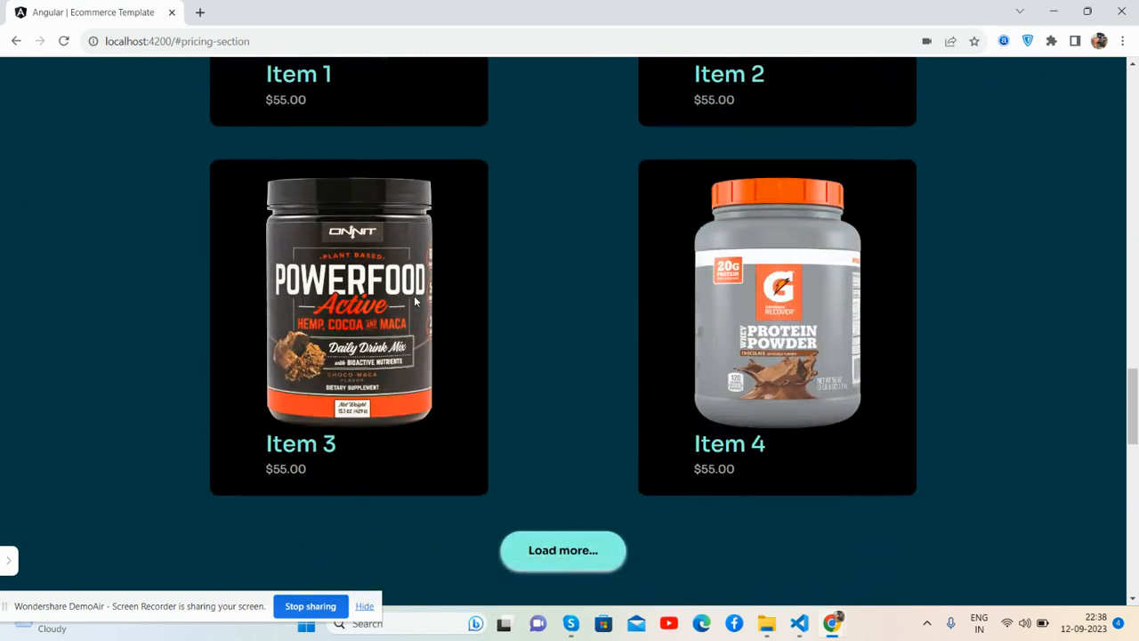
scroll(down, 3)
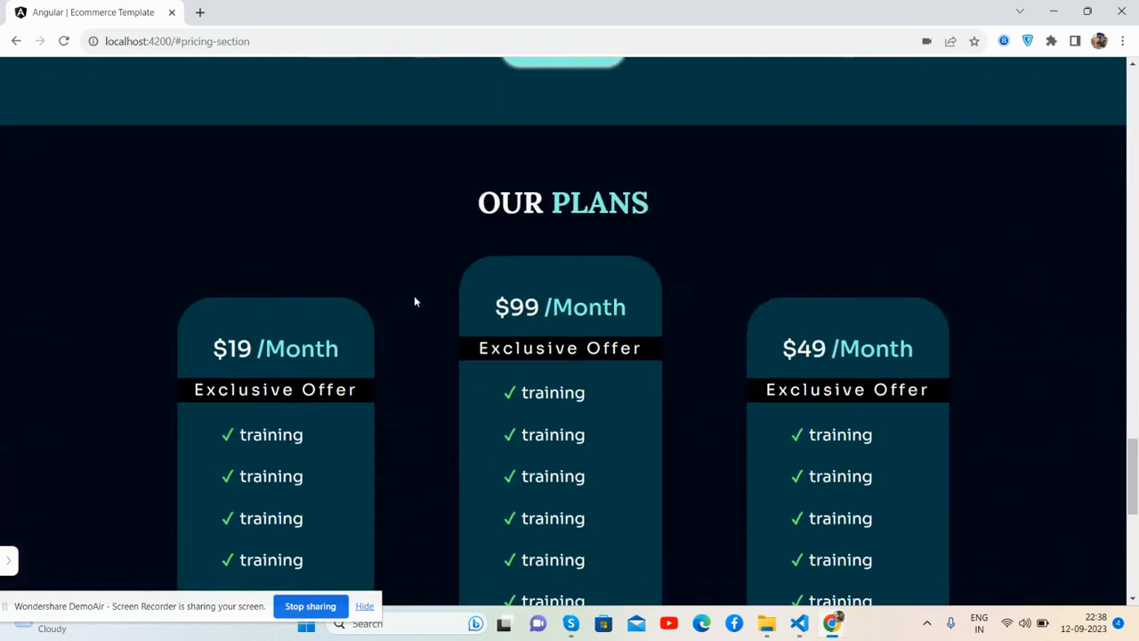
scroll(down, 3)
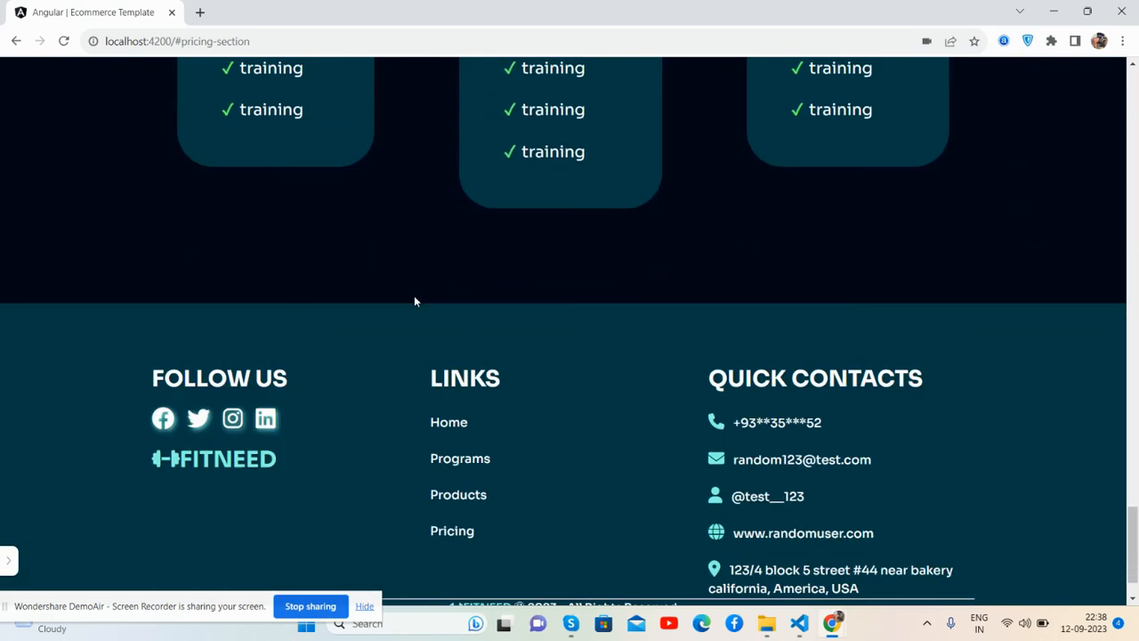
scroll(down, 3)
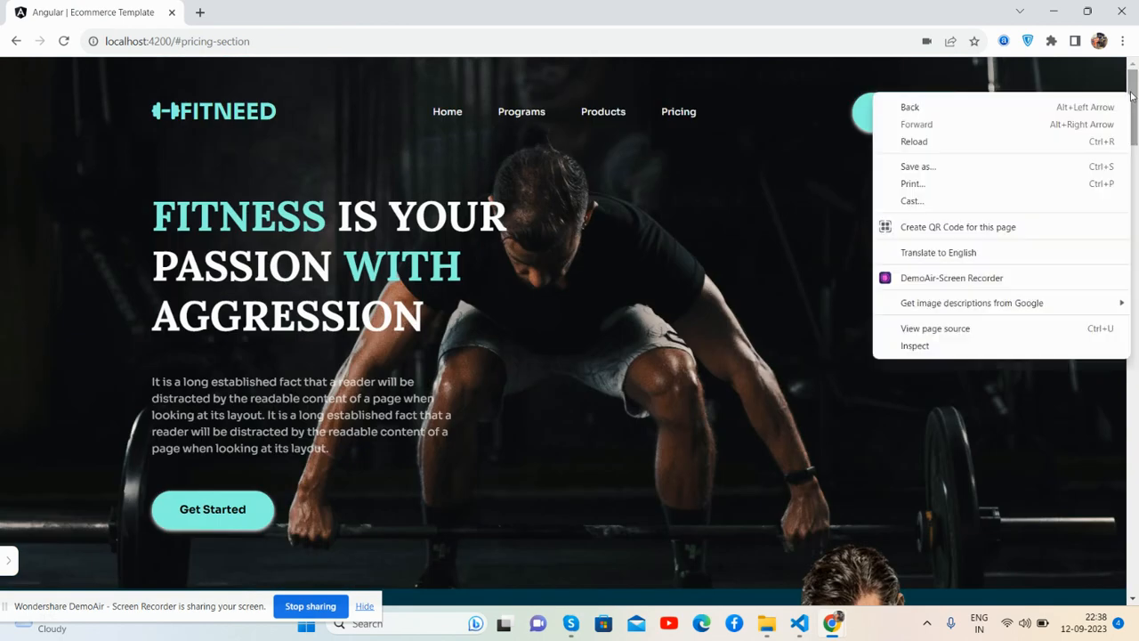
Step: Inspect the page, enable device emulation as iPhone 12 Pro, and scroll the mobile preview
click(915, 345)
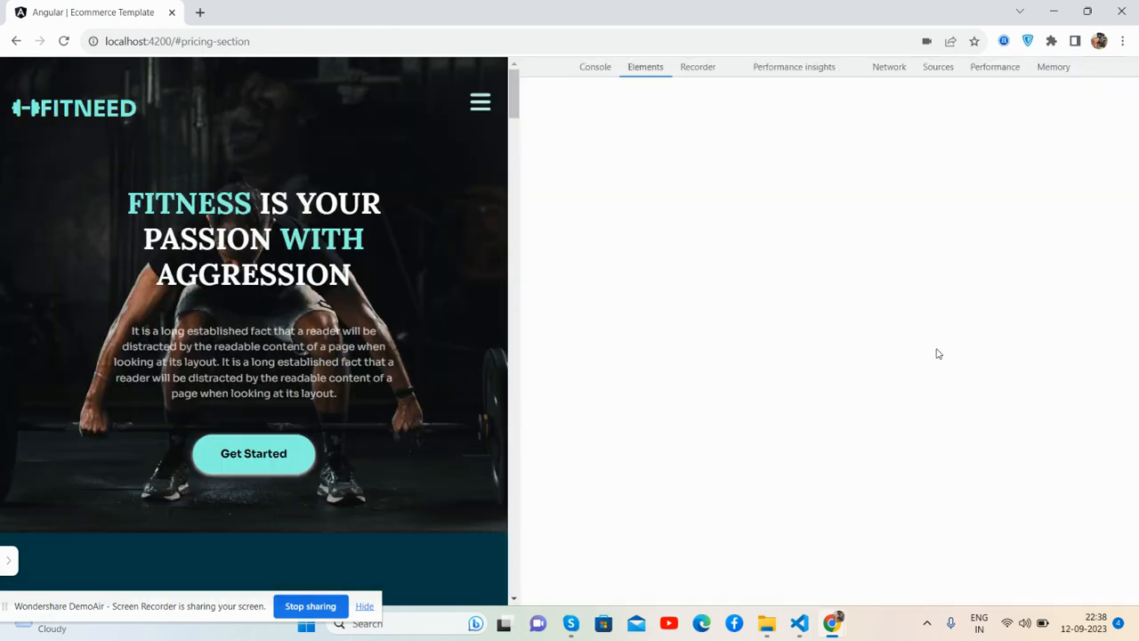
click(554, 66)
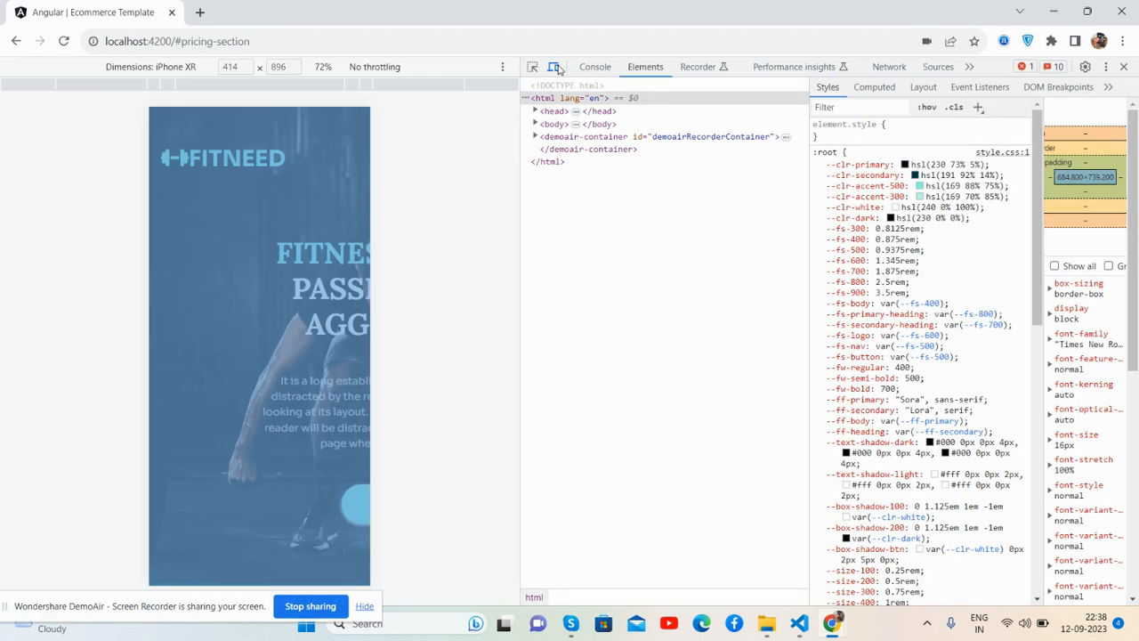
click(151, 66)
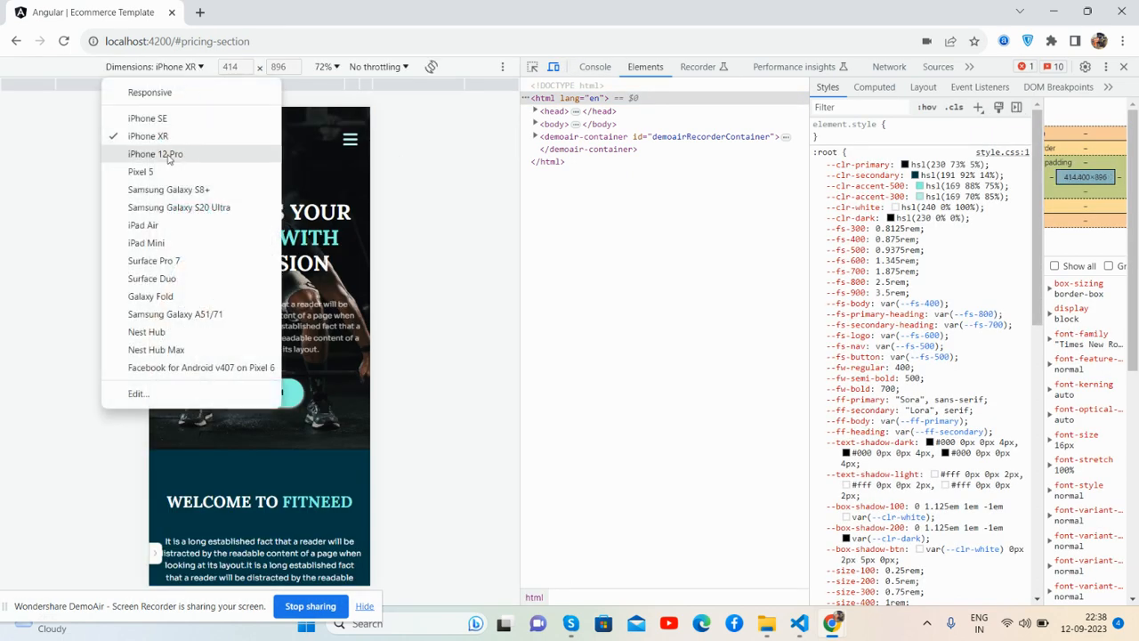
click(155, 154)
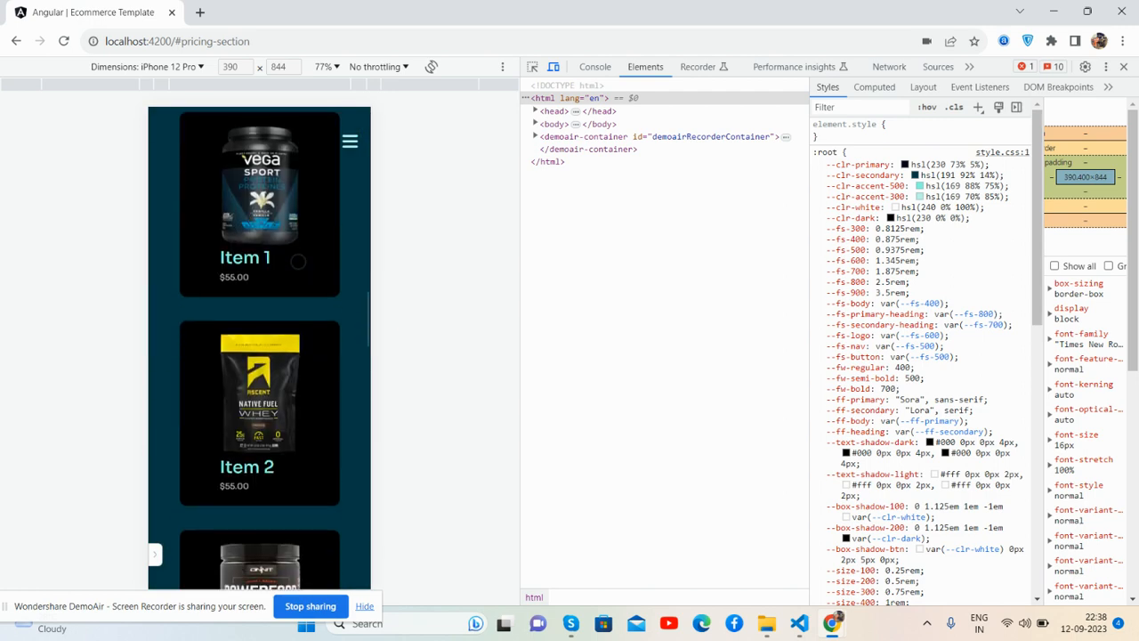
scroll(up, 3)
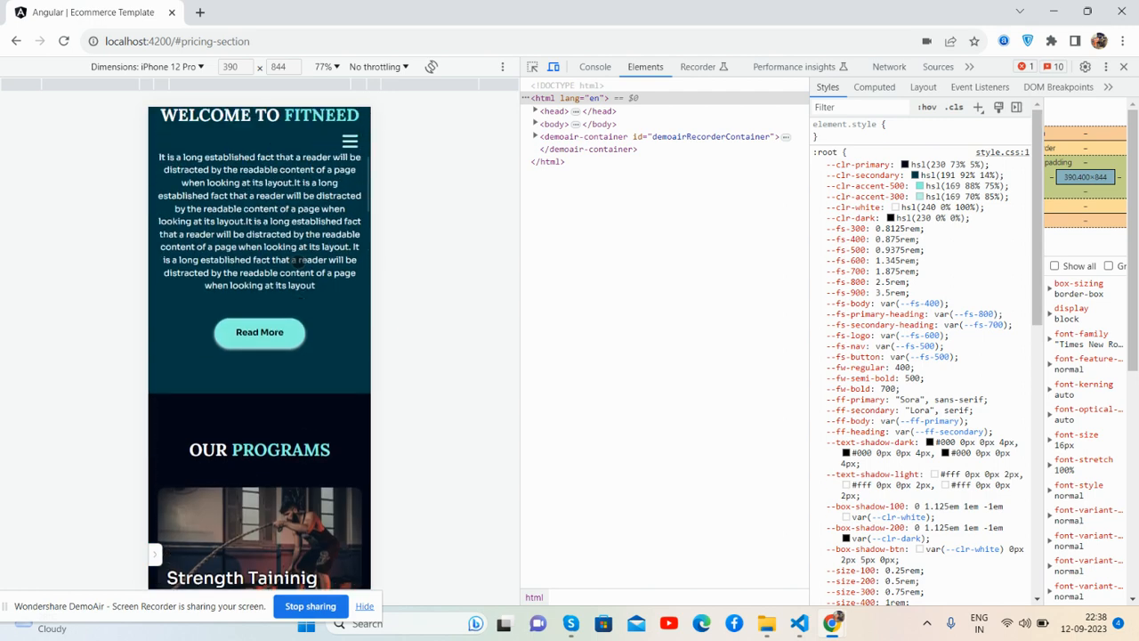
scroll(up, 3)
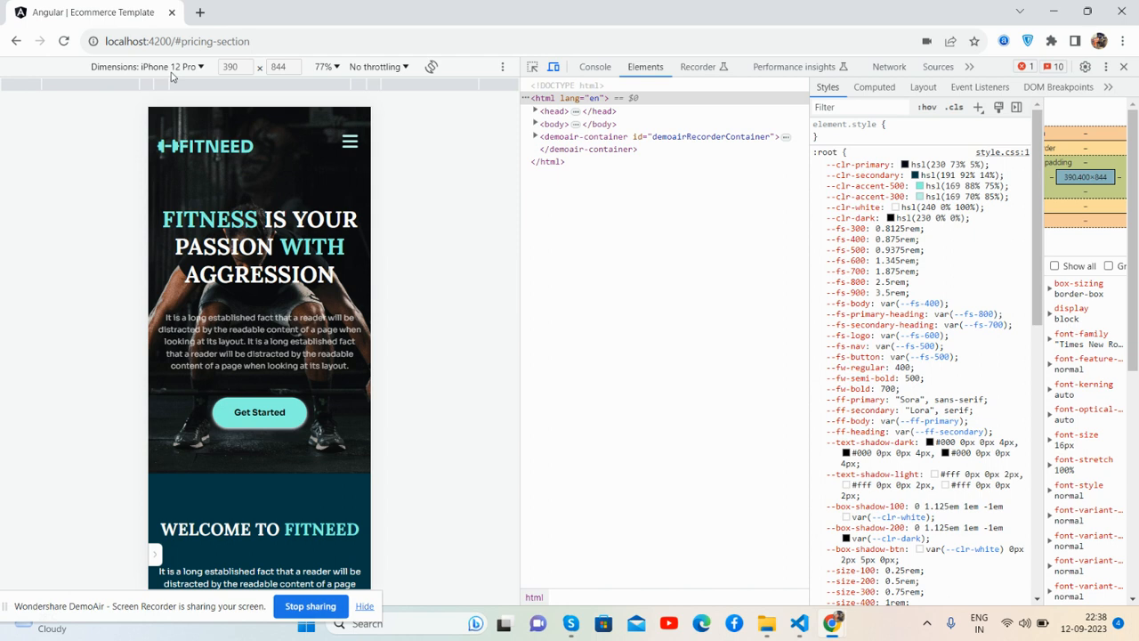
click(151, 66)
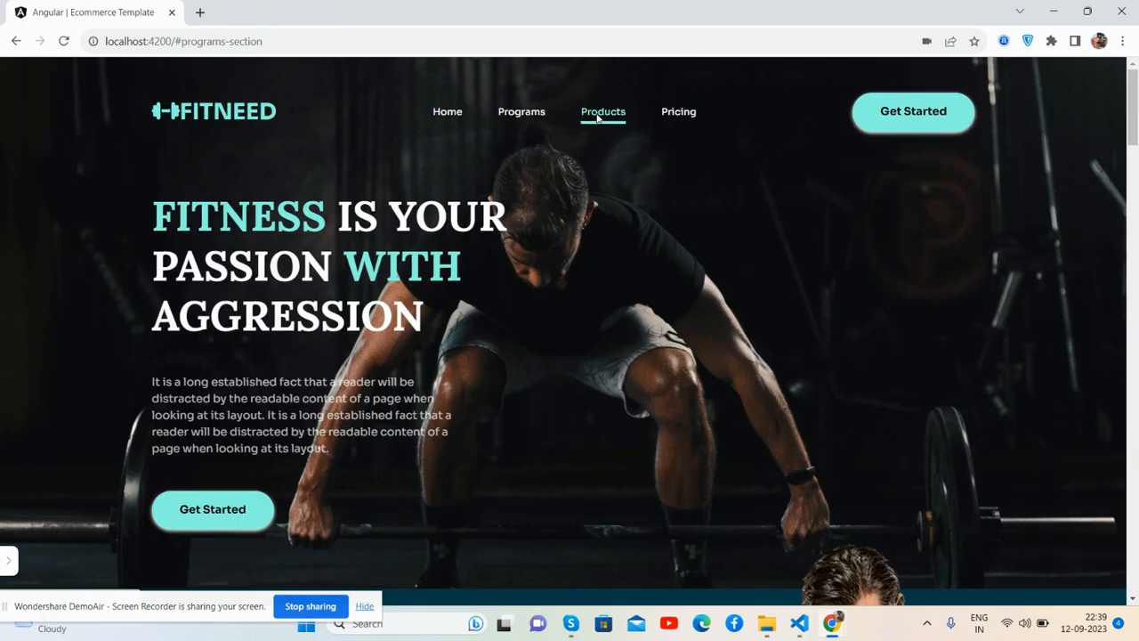
Step: Jump to Products from the navbar, scroll through products and Our Plans, then back up
click(603, 112)
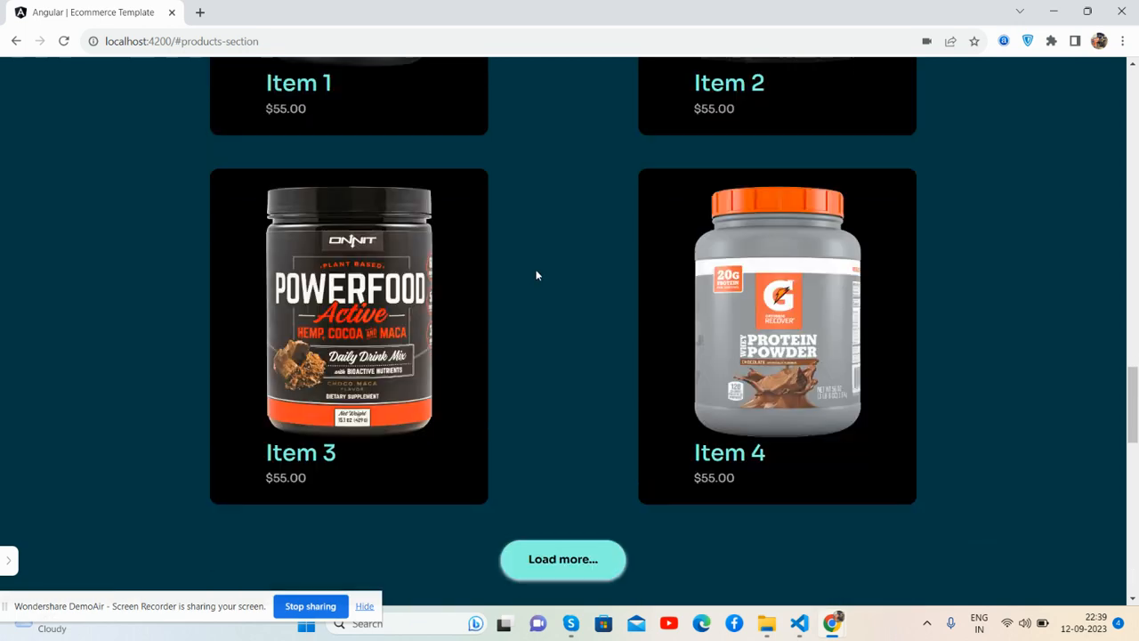
scroll(down, 3)
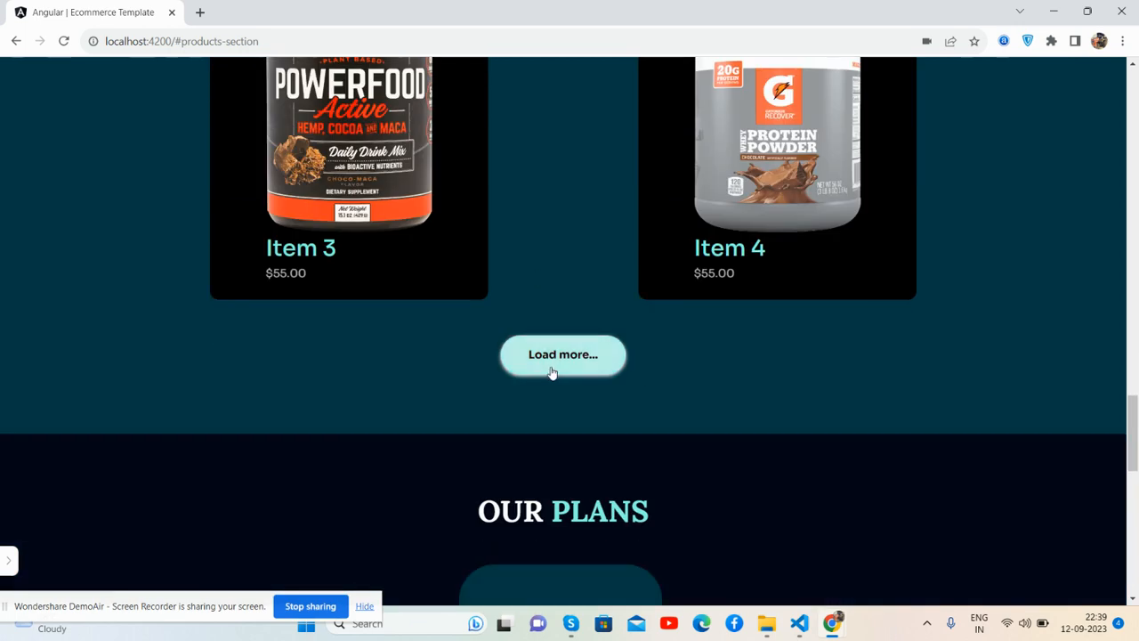
scroll(down, 3)
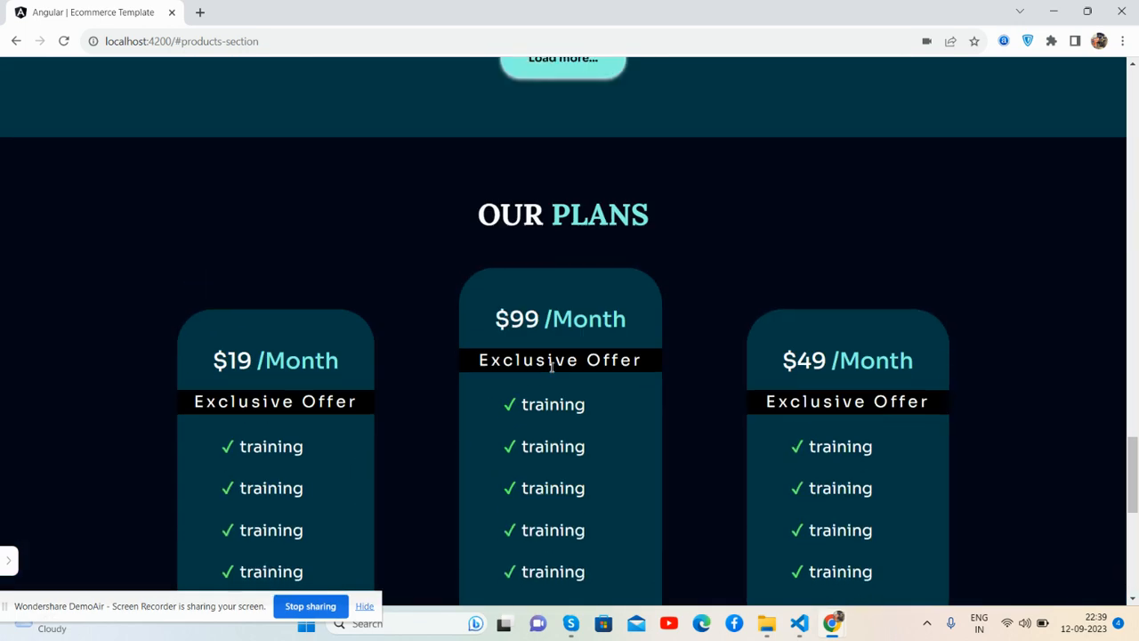
scroll(up, 3)
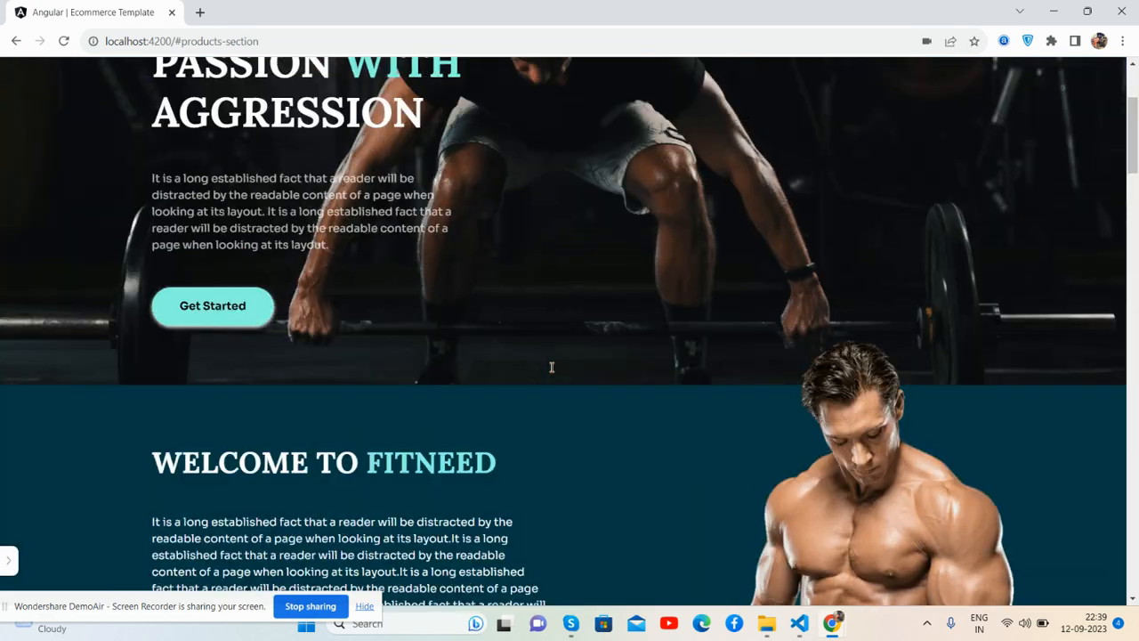
scroll(up, 3)
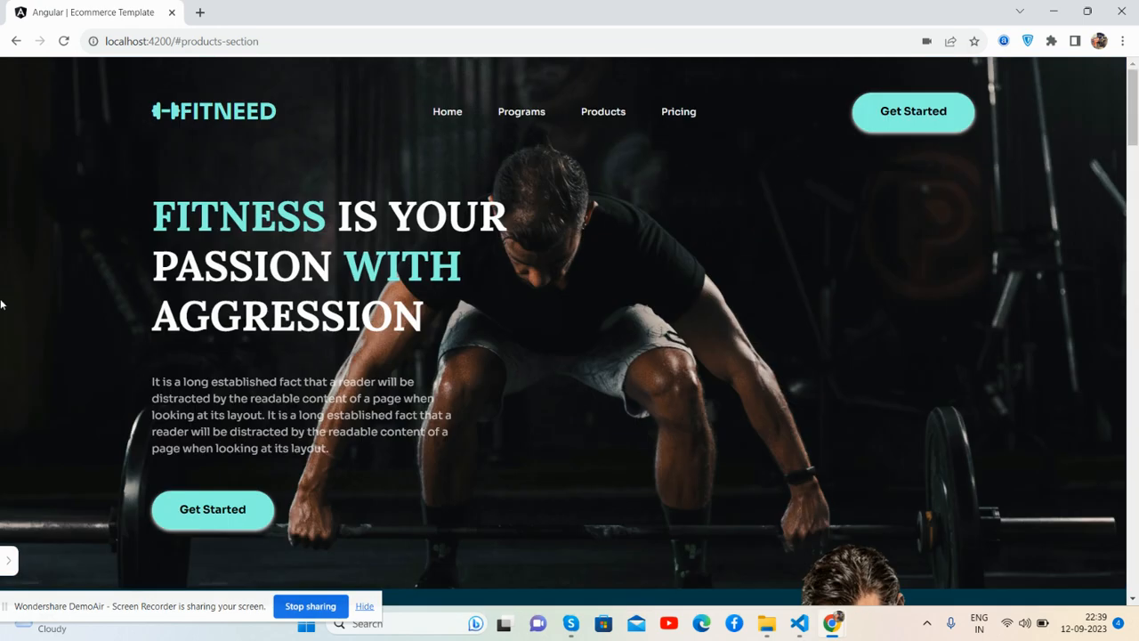